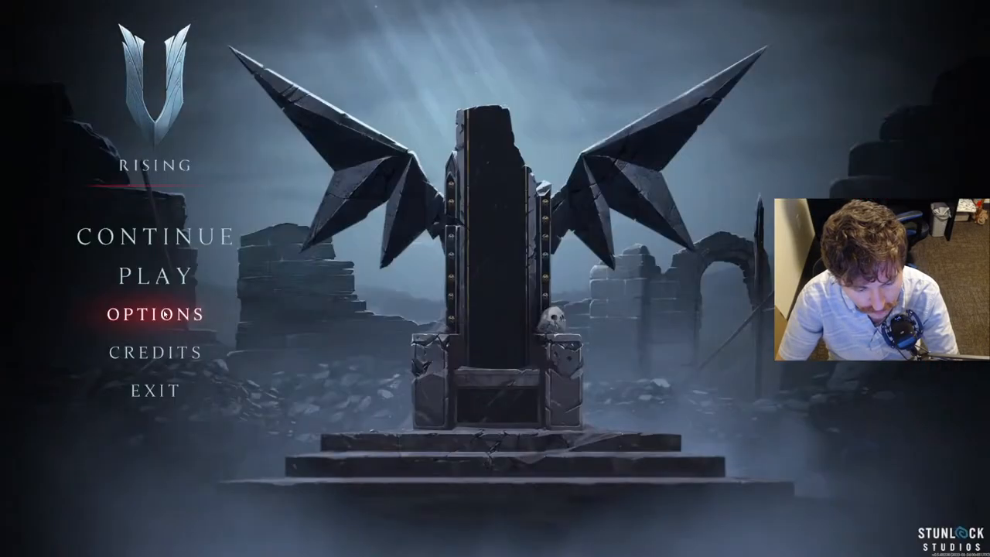
pyautogui.click(153, 313)
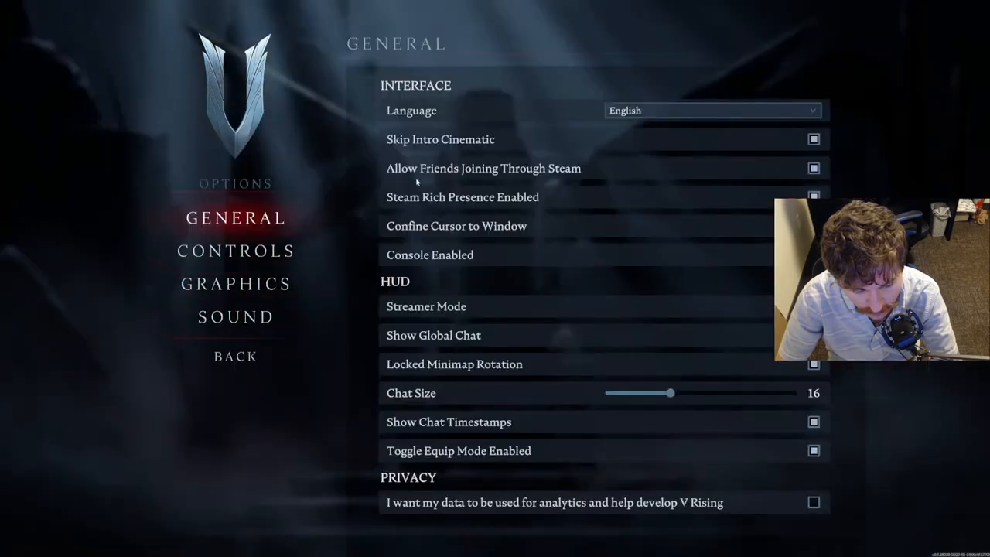
pyautogui.moveTo(236, 284)
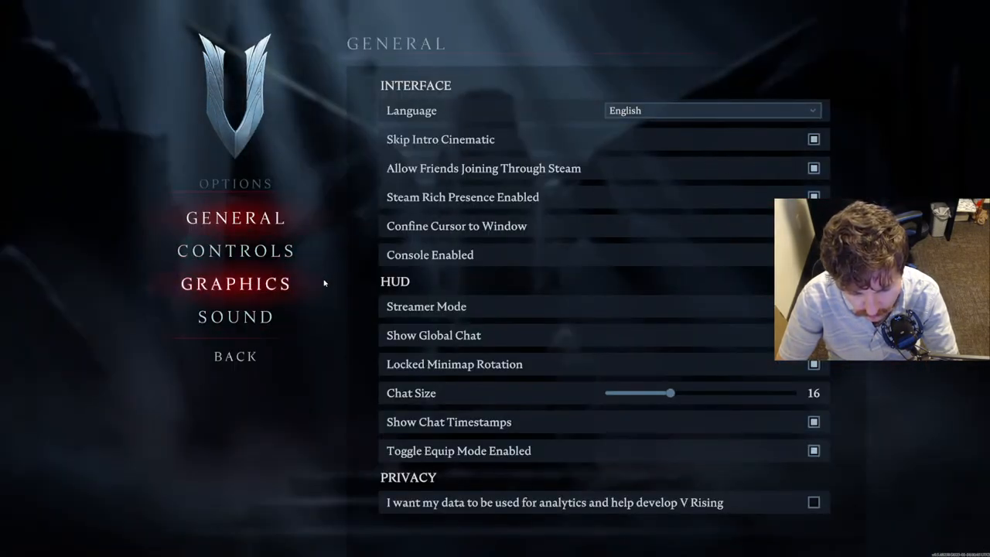
pyautogui.click(236, 356)
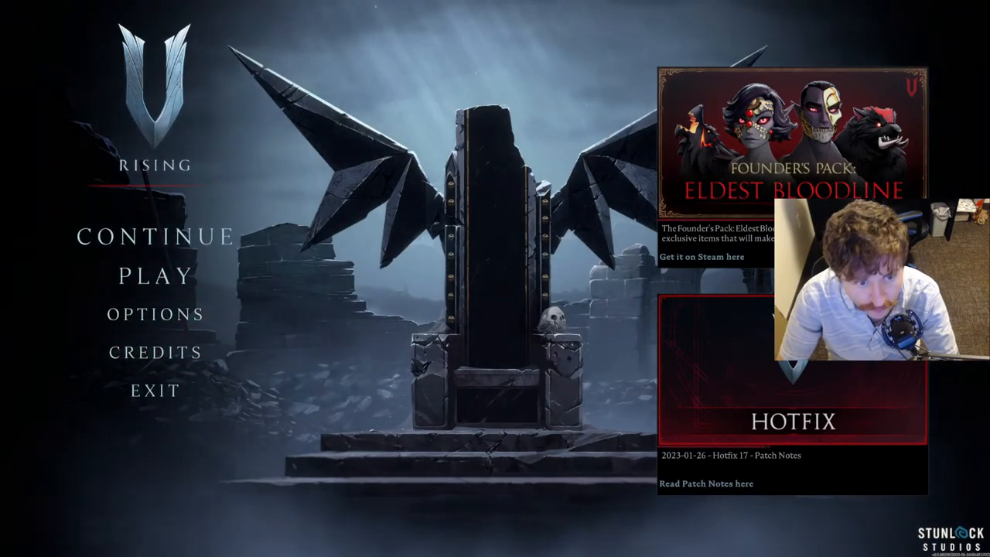